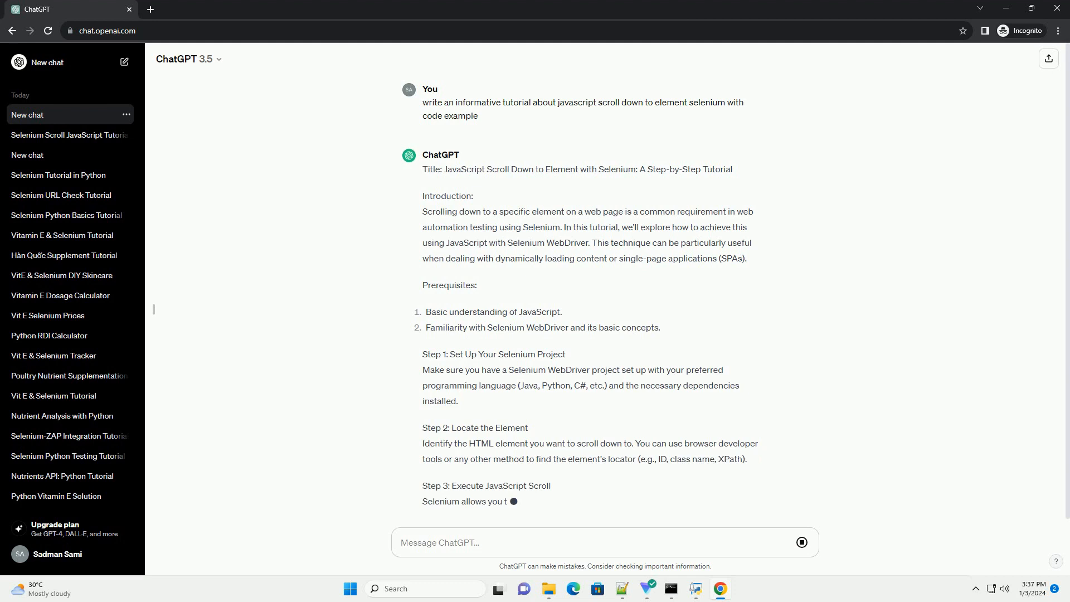
scroll("down", 3)
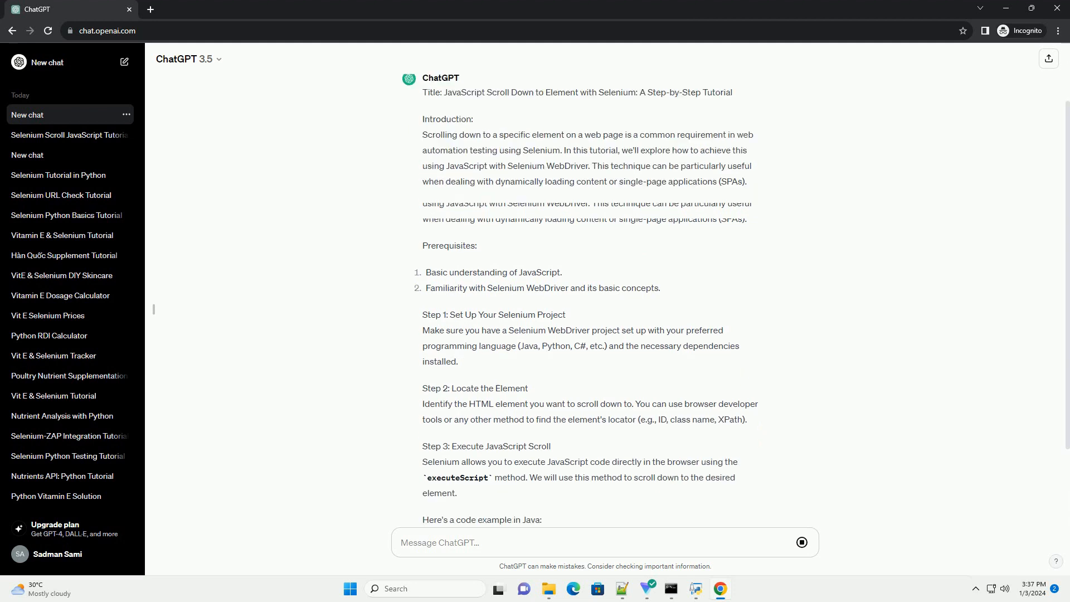
scroll("down", 3)
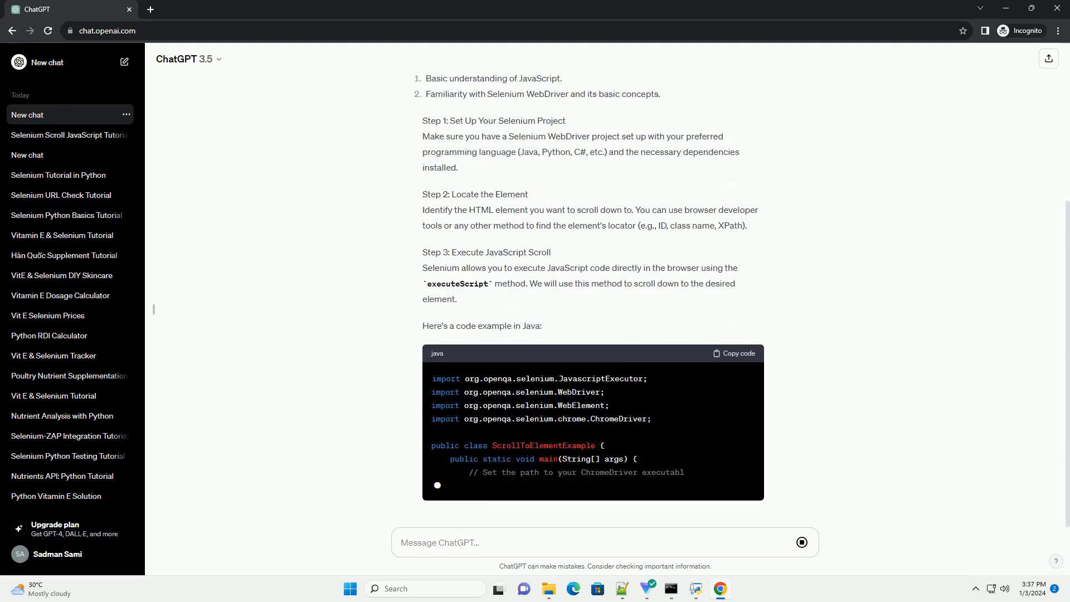
scroll("down", 3)
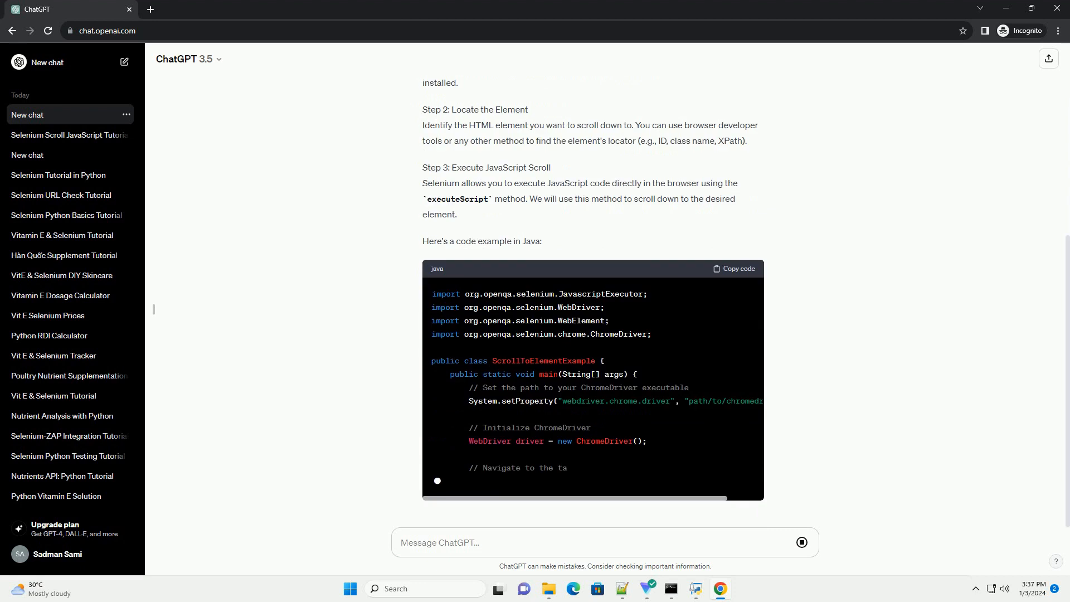
scroll("down", 3)
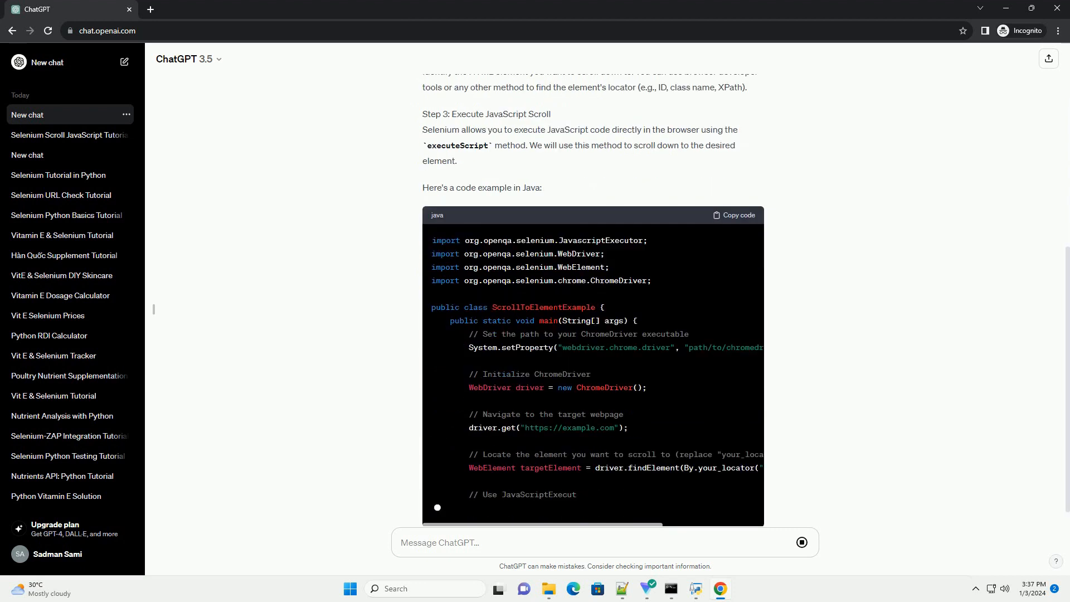
scroll("down", 3)
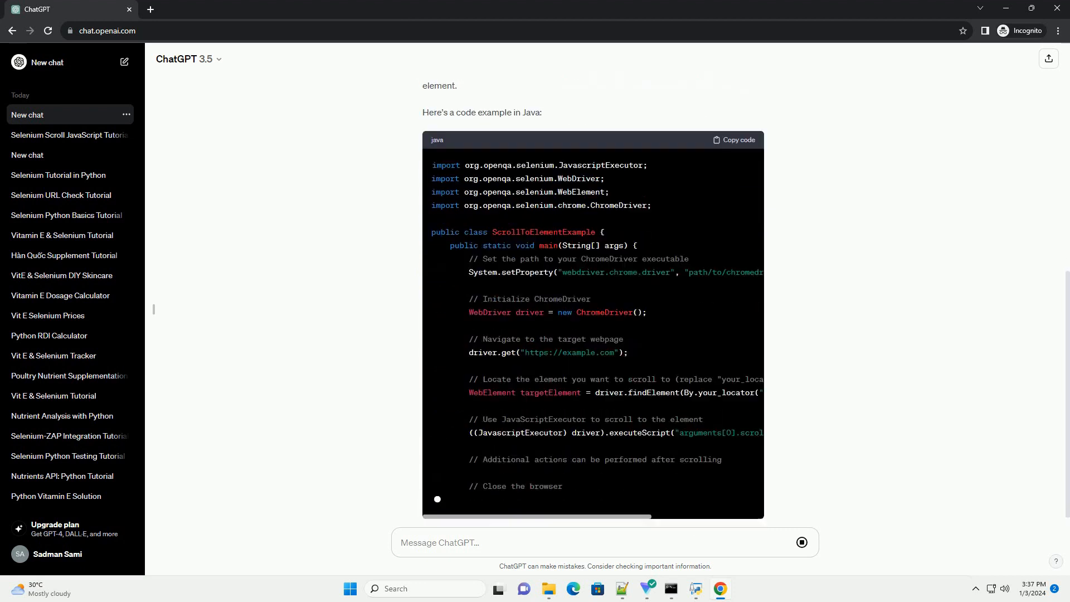
scroll("down", 3)
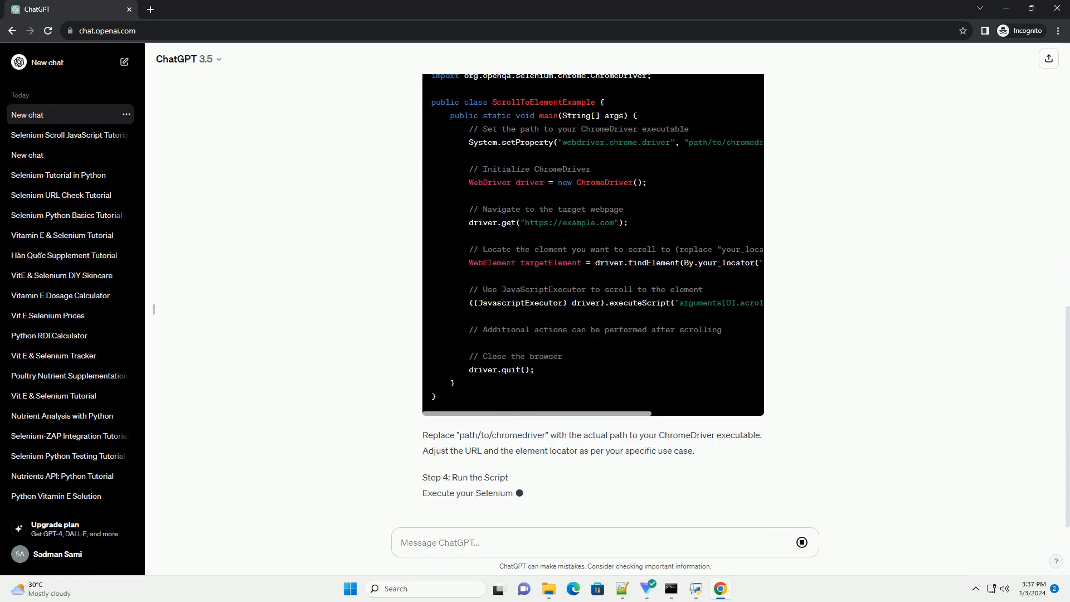
scroll("down", 3)
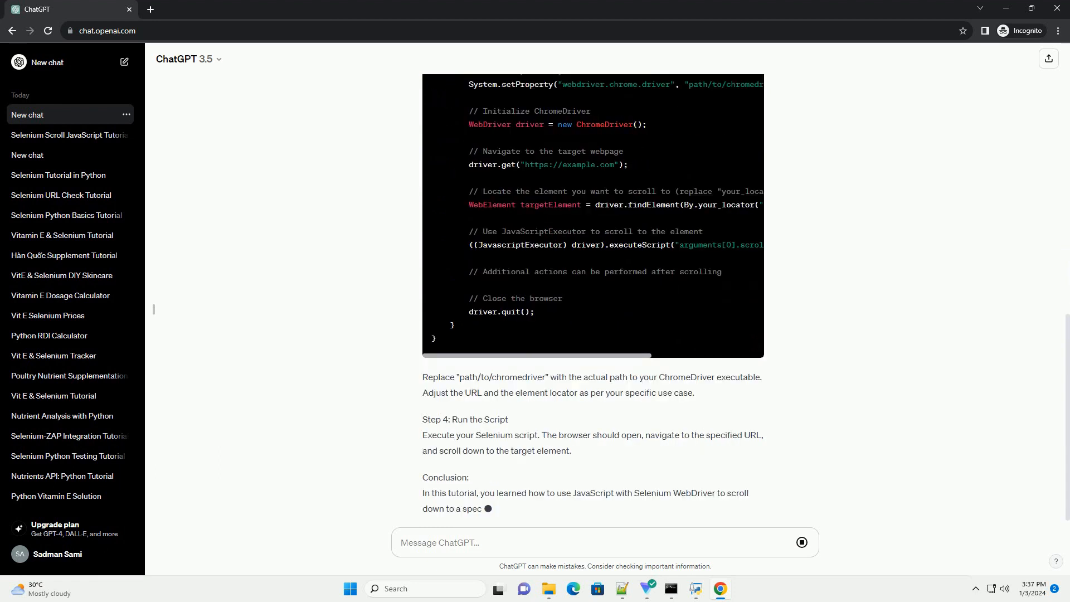
scroll("down", 3)
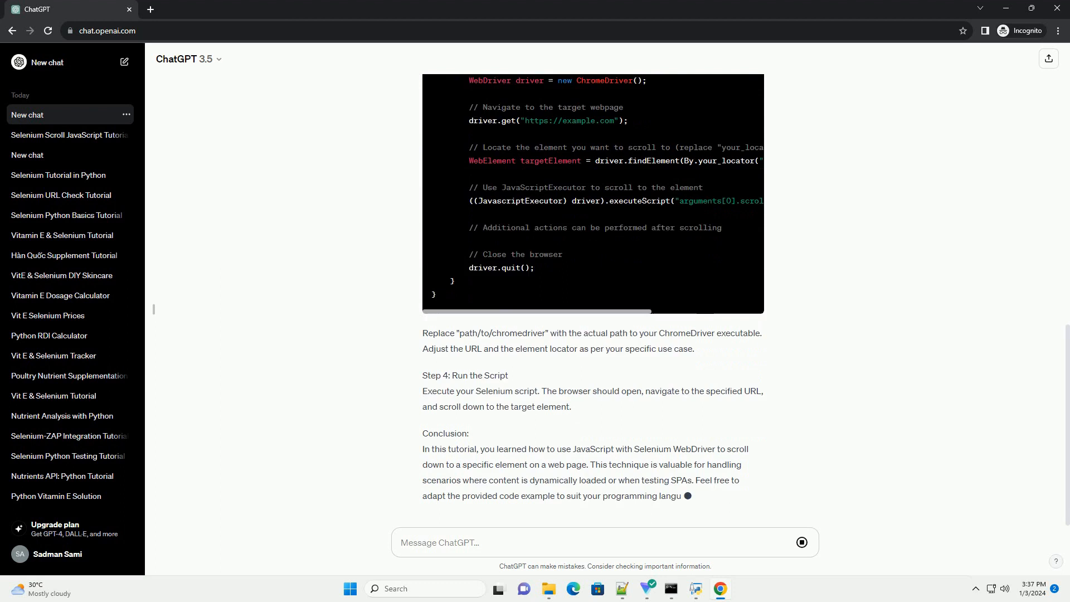